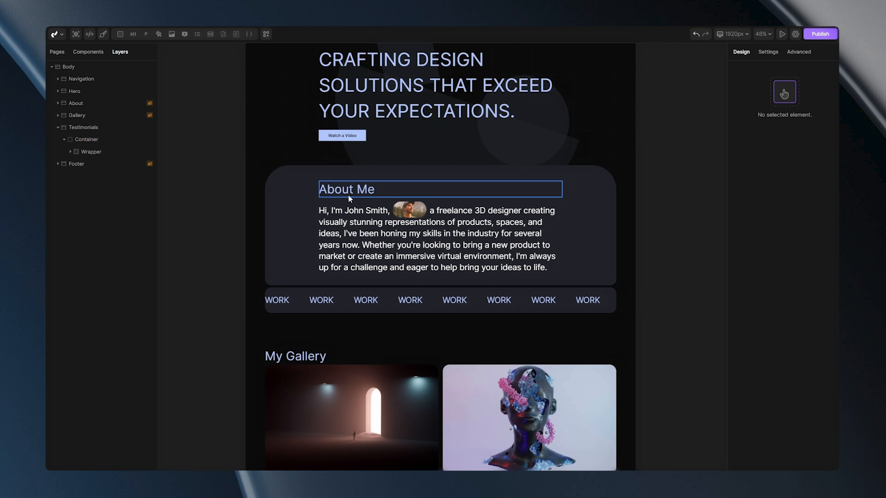
Set the global h2 Typography Color to rgba(171,8,82,1), turning About Me and My Gallery pink.
click(295, 356)
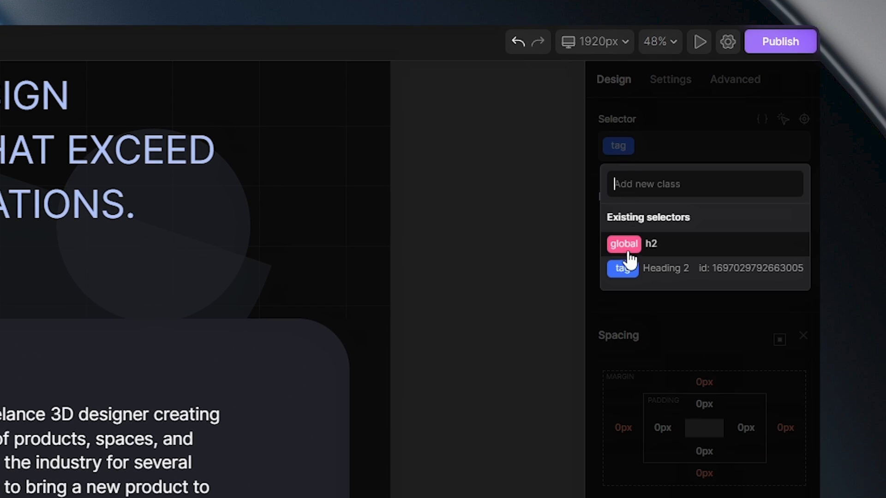
click(649, 243)
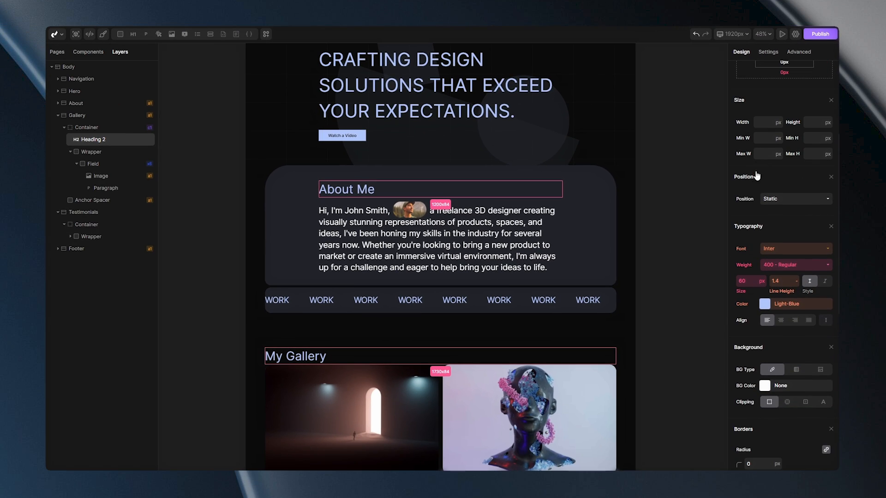
click(764, 304)
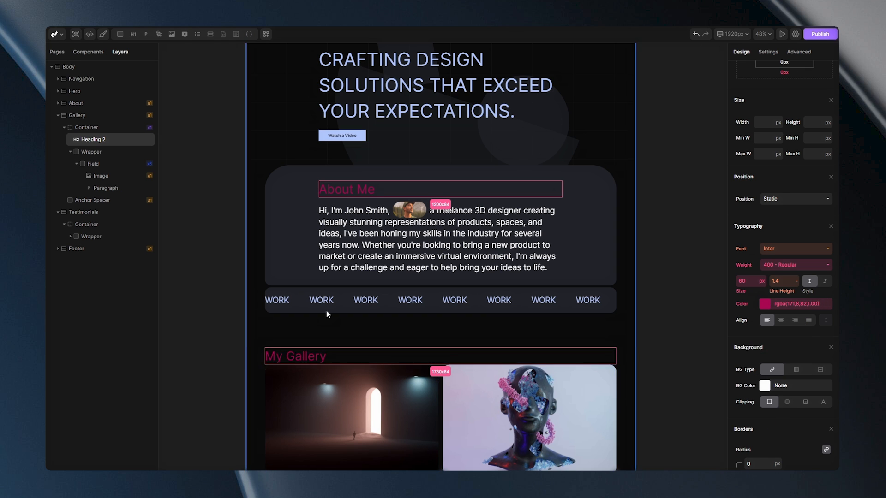
click(746, 280)
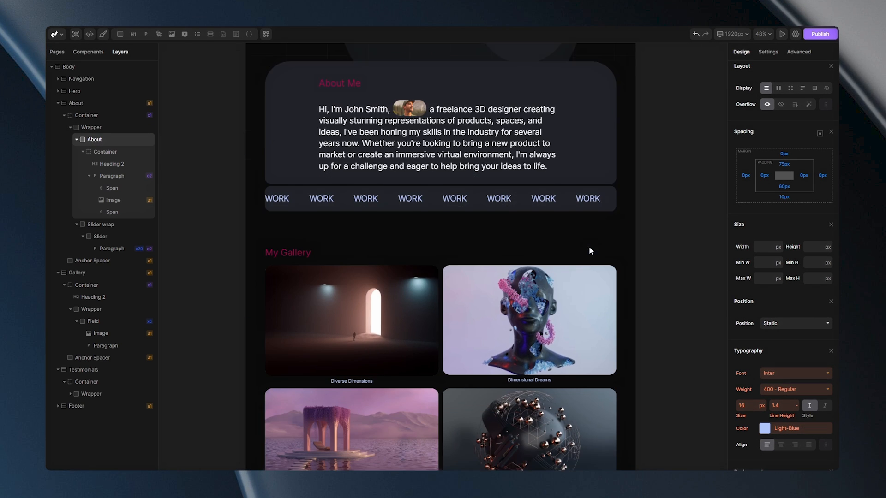
scroll(down, 3)
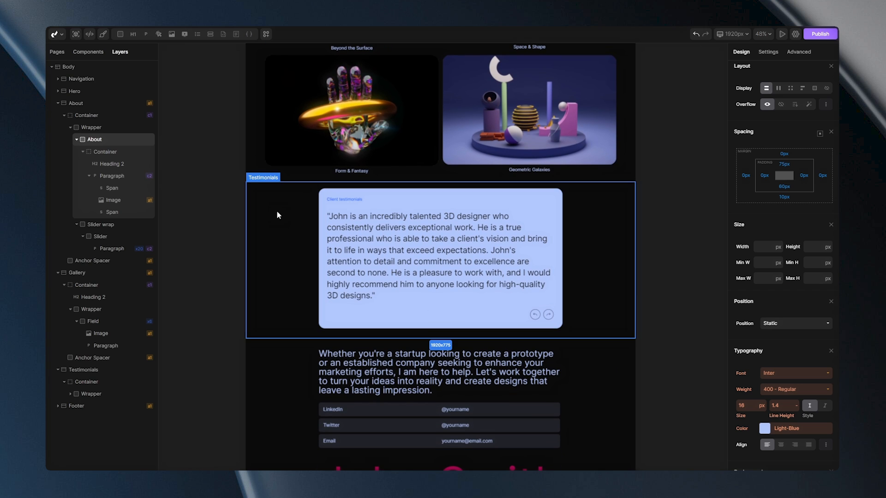
click(87, 381)
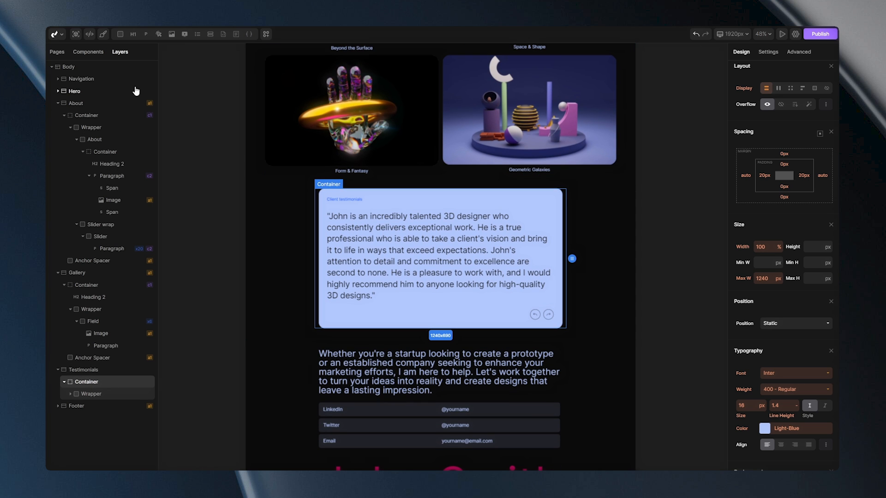
click(91, 394)
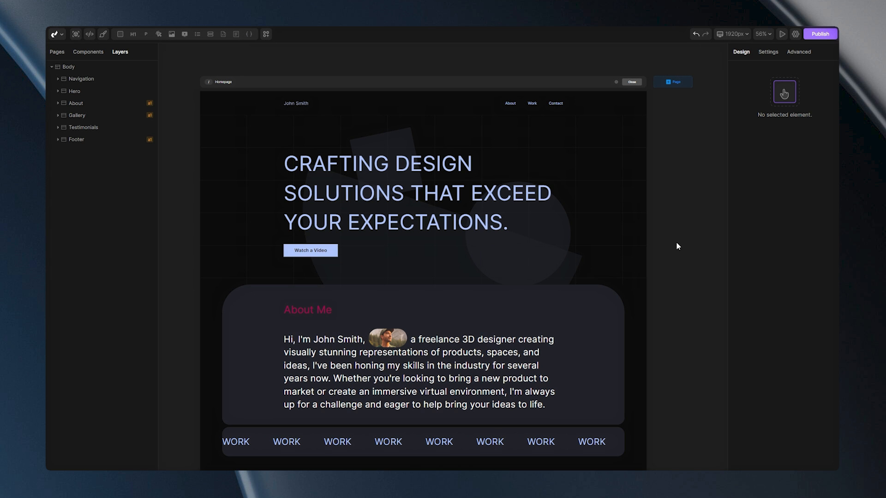
Create and apply a new class named text-big on the About Me paragraph.
scroll(down, 3)
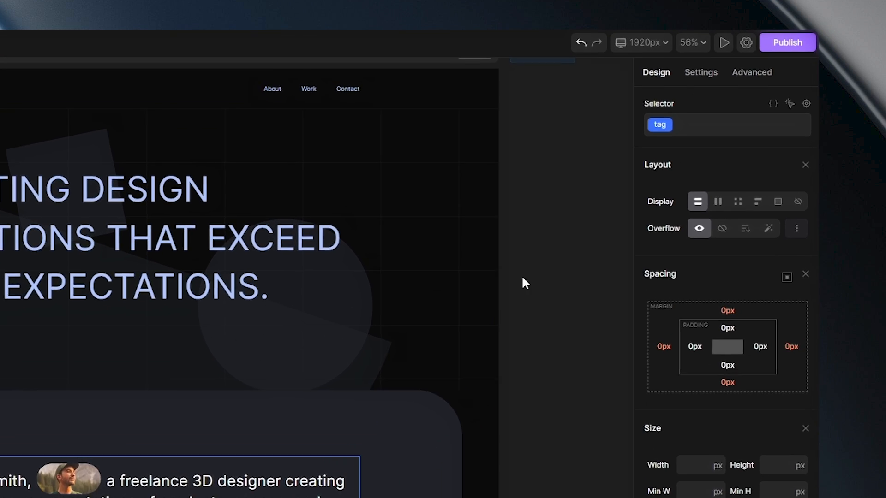
click(729, 124)
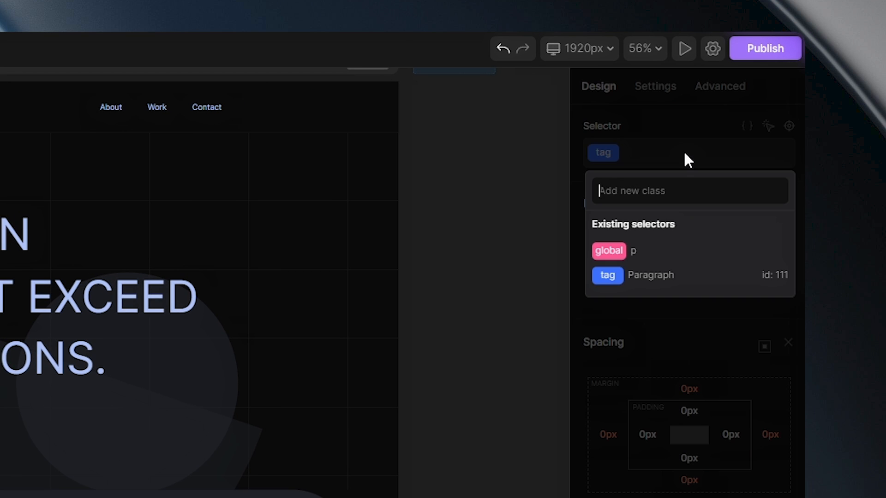
text(text-big)
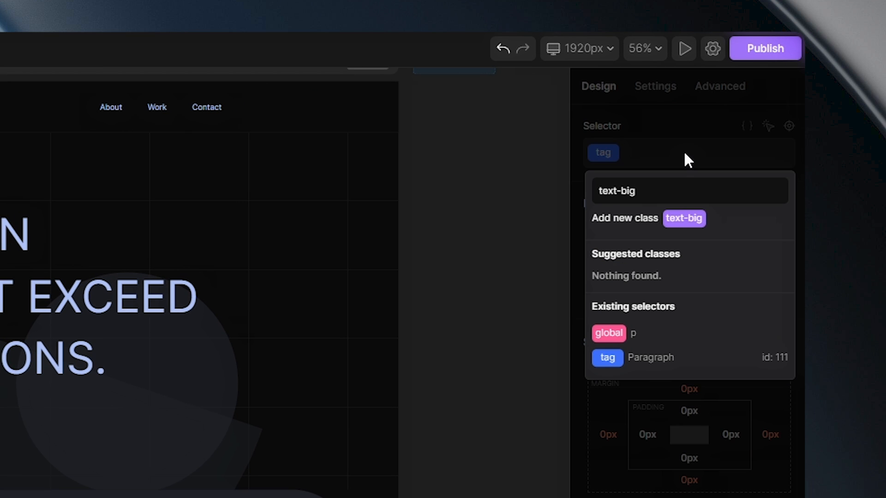
click(683, 218)
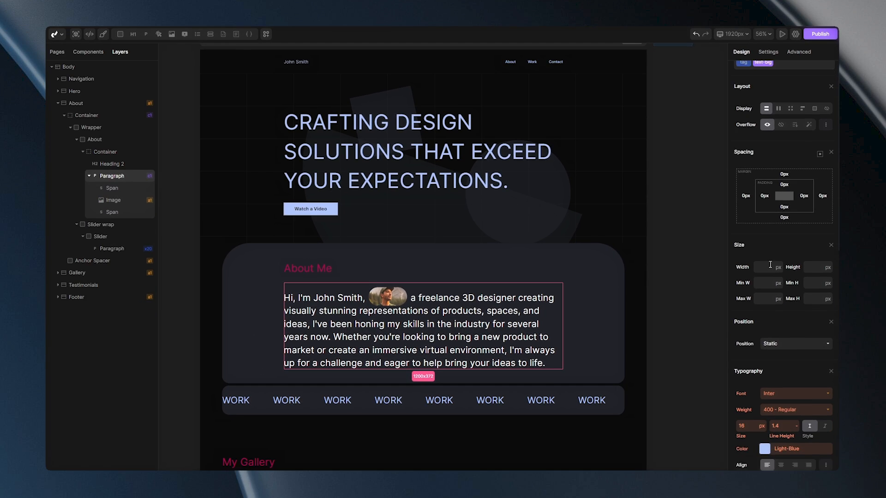
Reselect the About section and its About Me paragraph on the canvas.
scroll(down, 3)
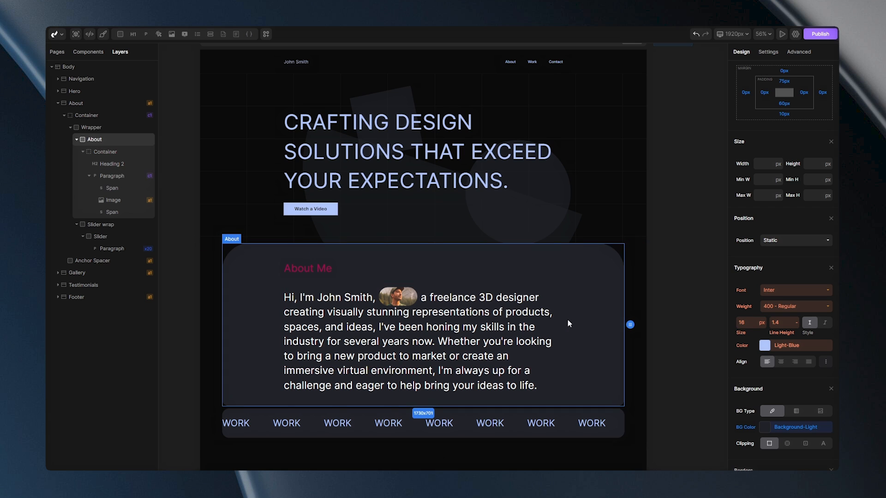
click(329, 362)
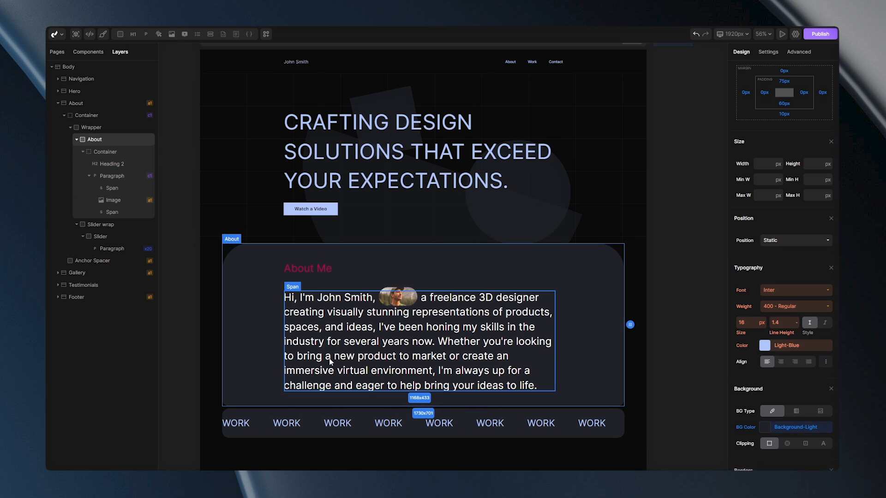
click(362, 202)
text(te)
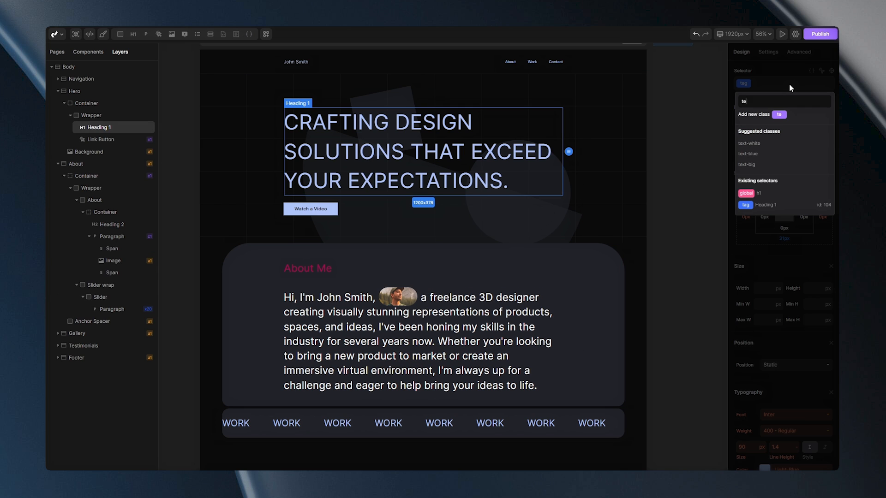
Apply the existing text-big class to the hero heading and check the 45px size source.
click(746, 165)
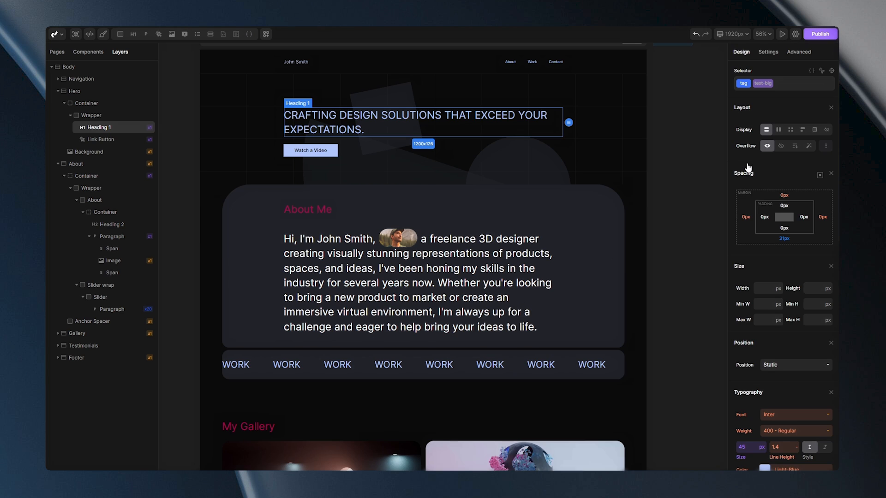
mouse_move(756, 113)
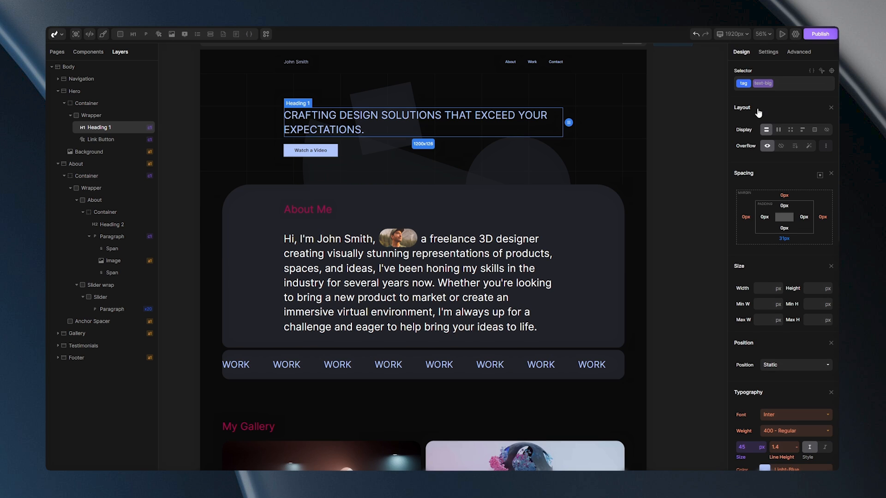
scroll(down, 3)
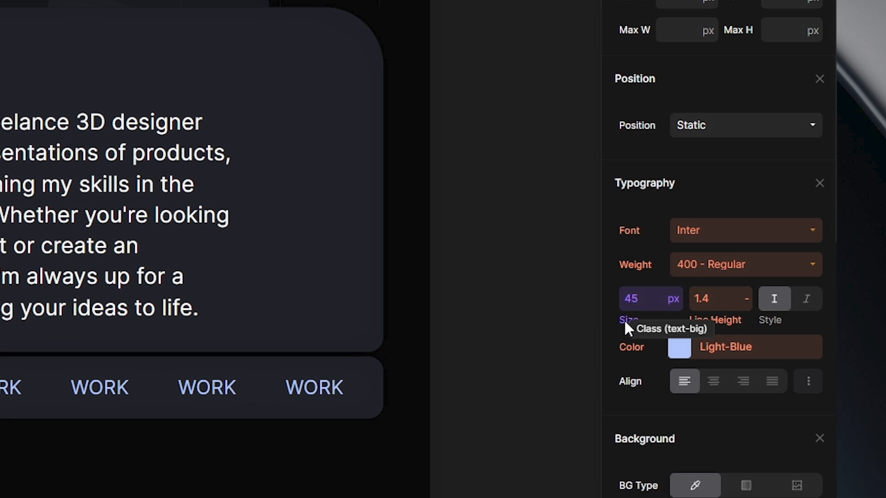
click(645, 298)
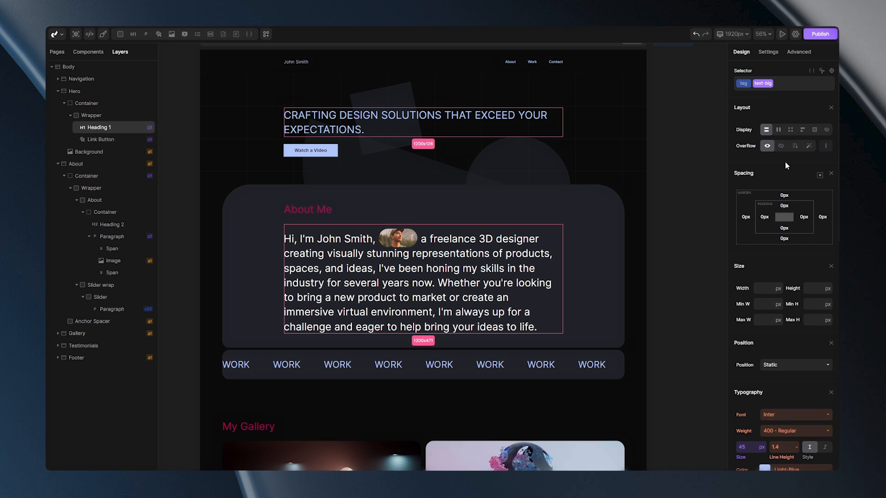
Set the text-big class to weight 800 Extra Bold and italic style.
click(795, 265)
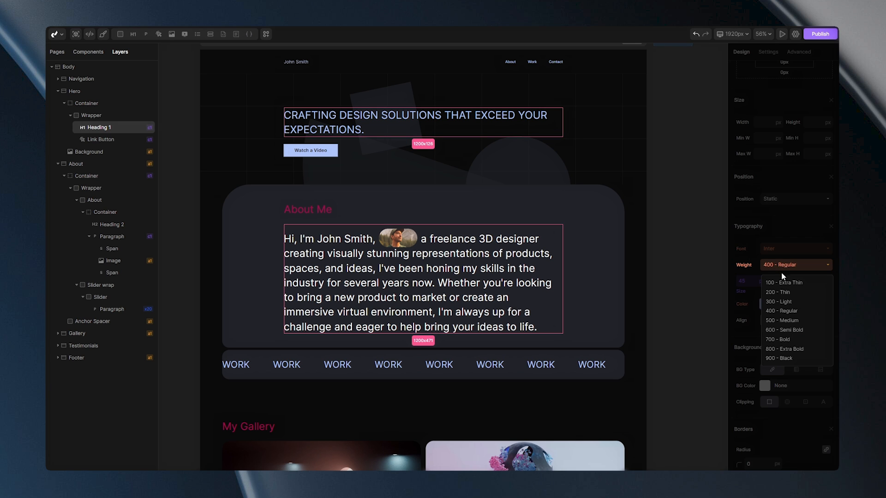
click(785, 349)
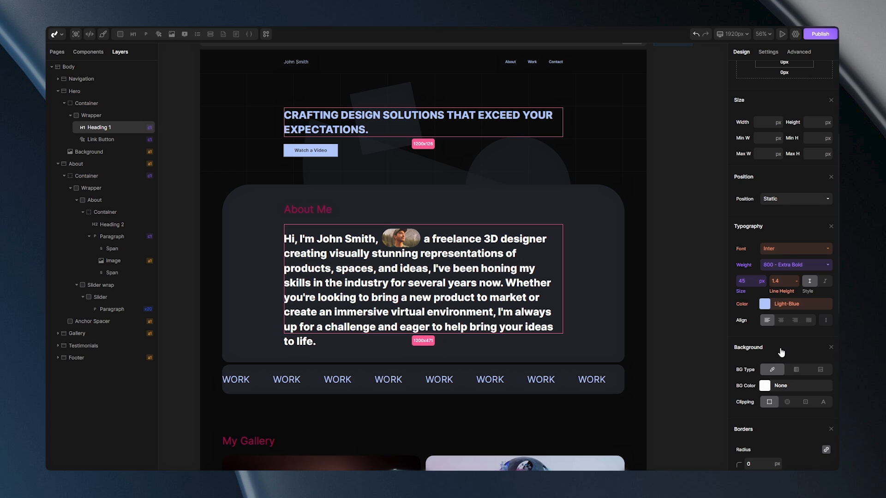
click(489, 258)
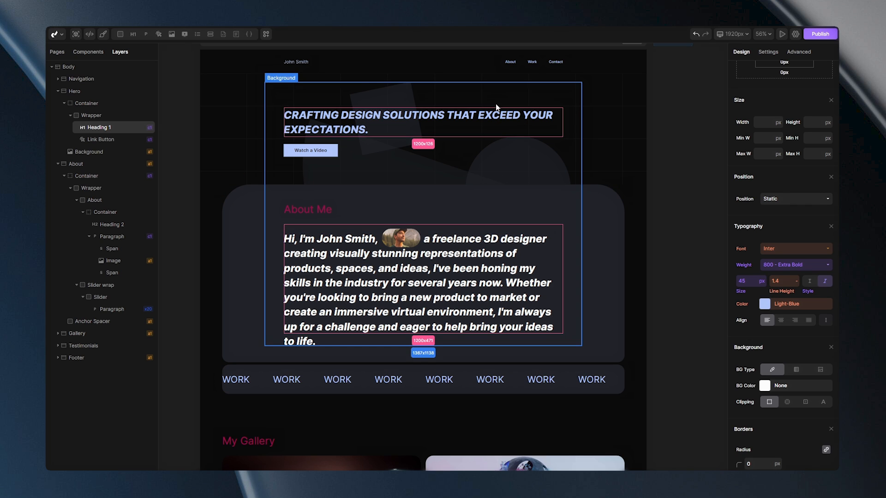
mouse_move(545, 161)
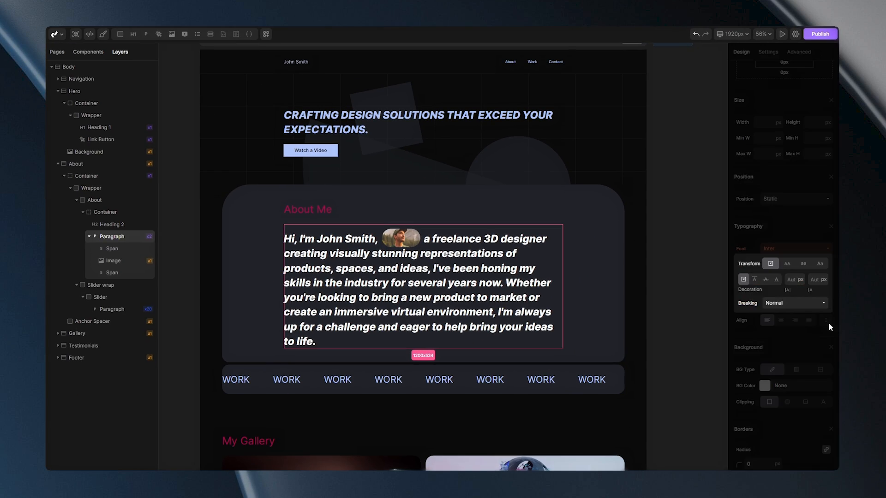
Apply uppercase text transform and name a class 'uppercase' via the nav About link.
click(786, 263)
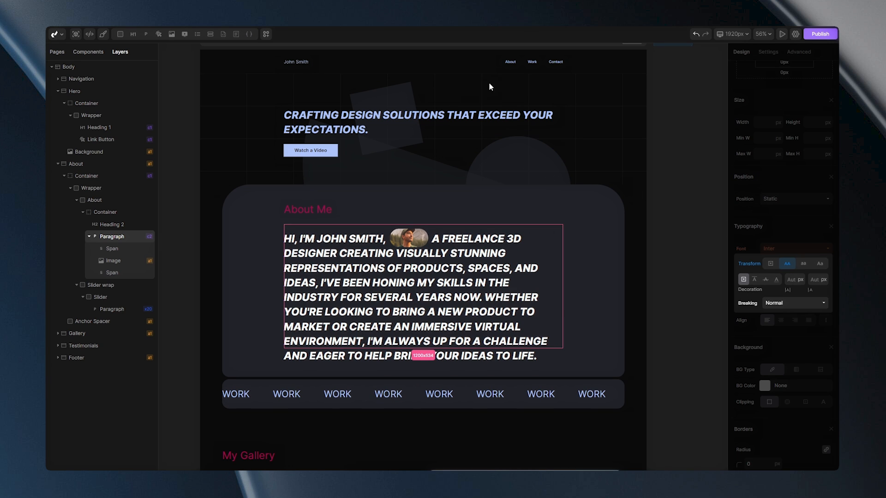
click(509, 62)
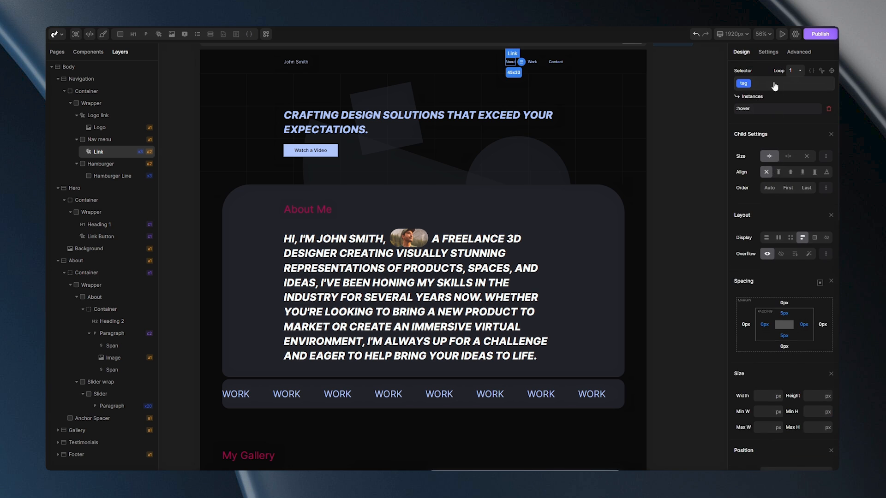
text(uppercase)
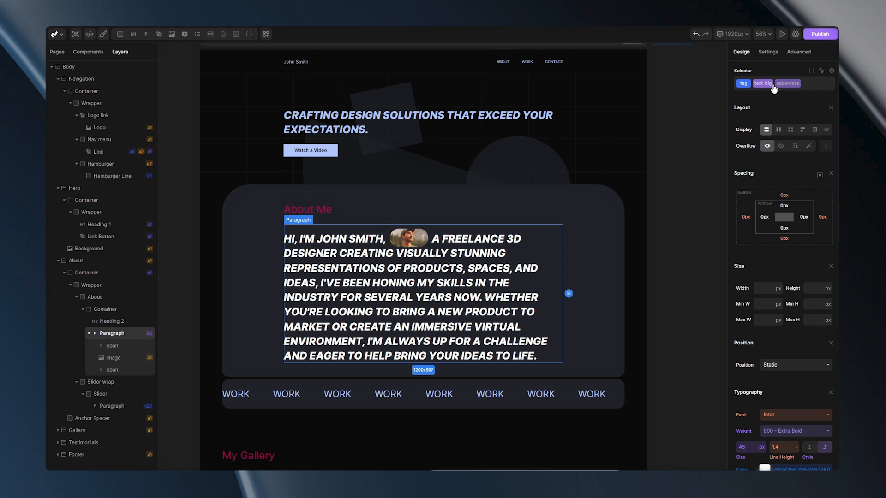
mouse_move(779, 75)
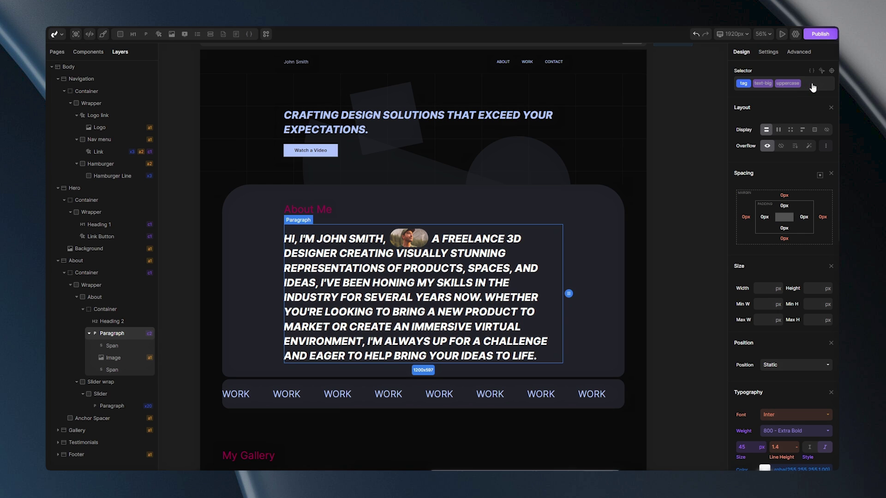
Remove the text-big and uppercase classes from the About Me paragraph.
click(787, 83)
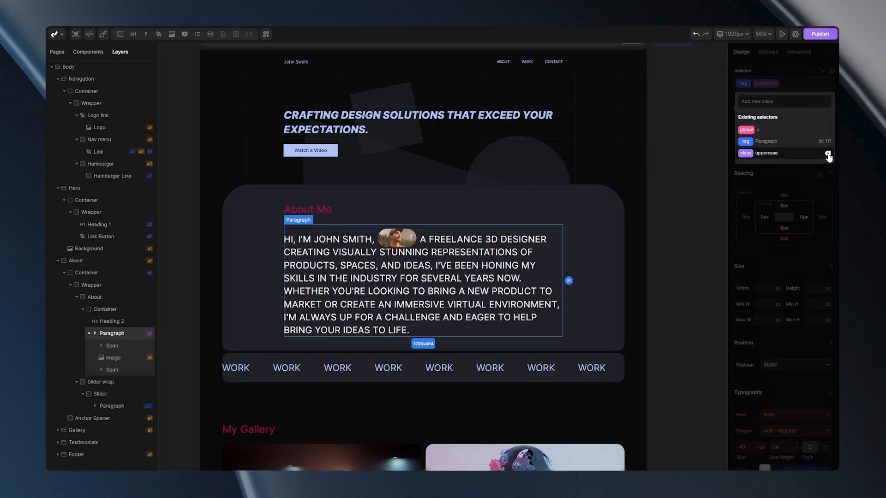
click(827, 155)
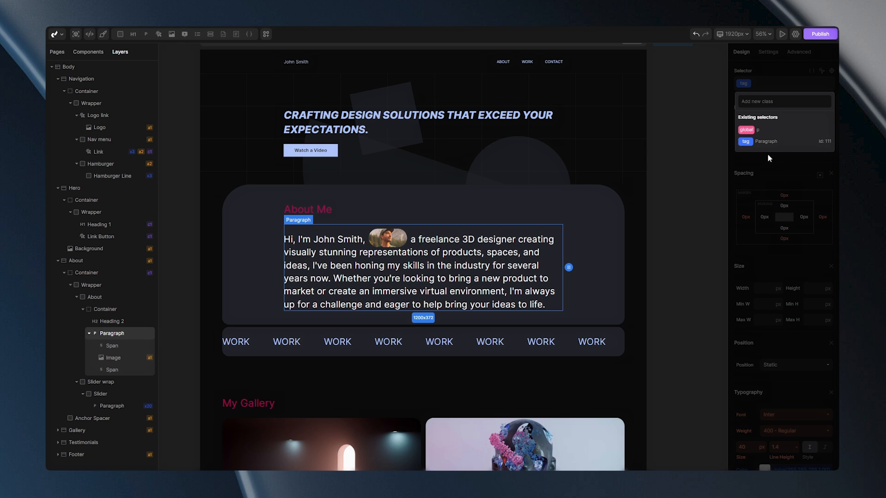
click(423, 128)
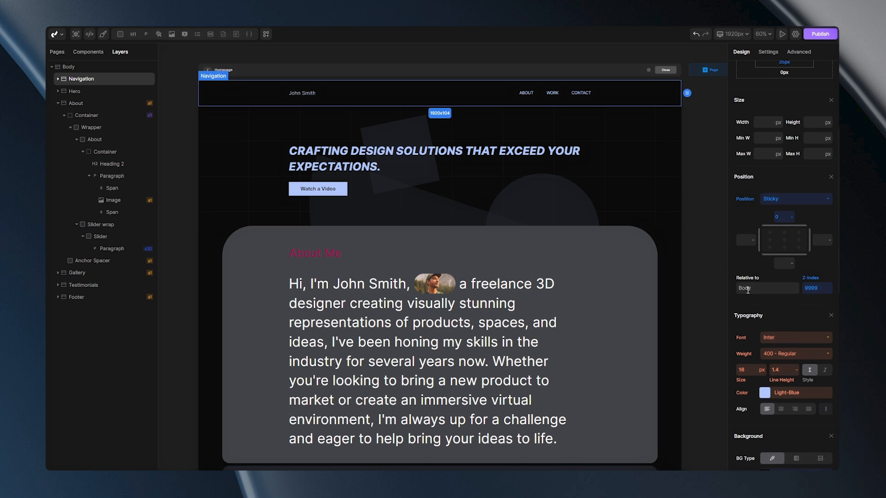
Switch to the Hierarchy demo page holding the Global, Class and Tag headings.
click(765, 266)
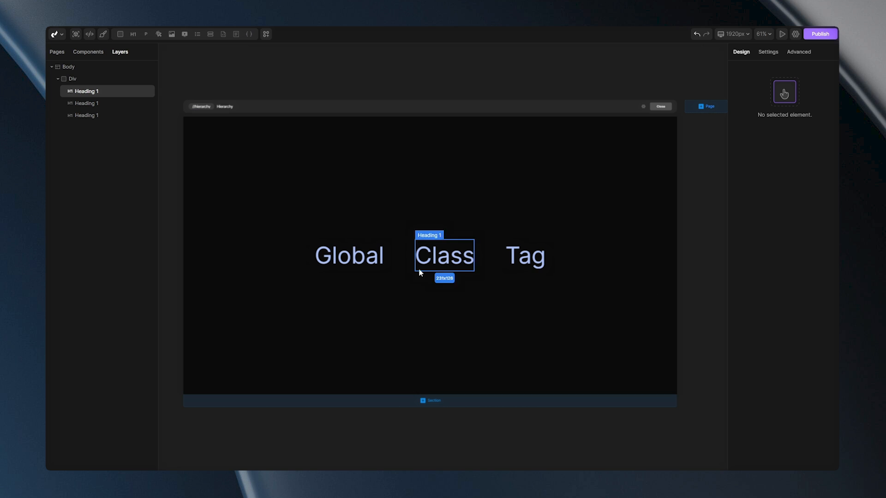
Set the global heading style color to blue rgba(23,88,250) for all three headings.
click(349, 255)
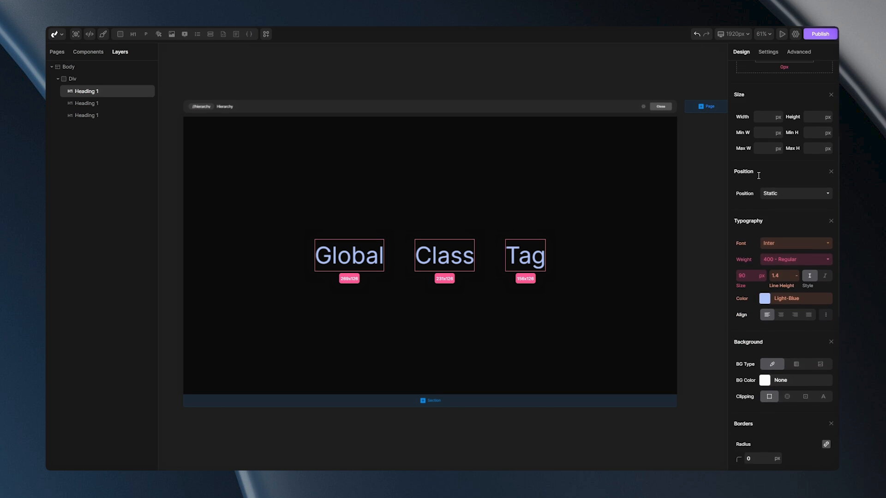
click(765, 298)
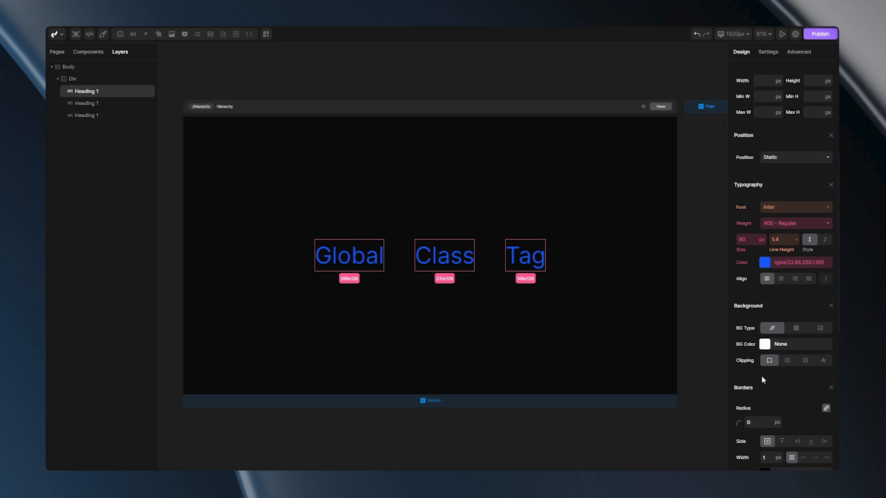
click(444, 254)
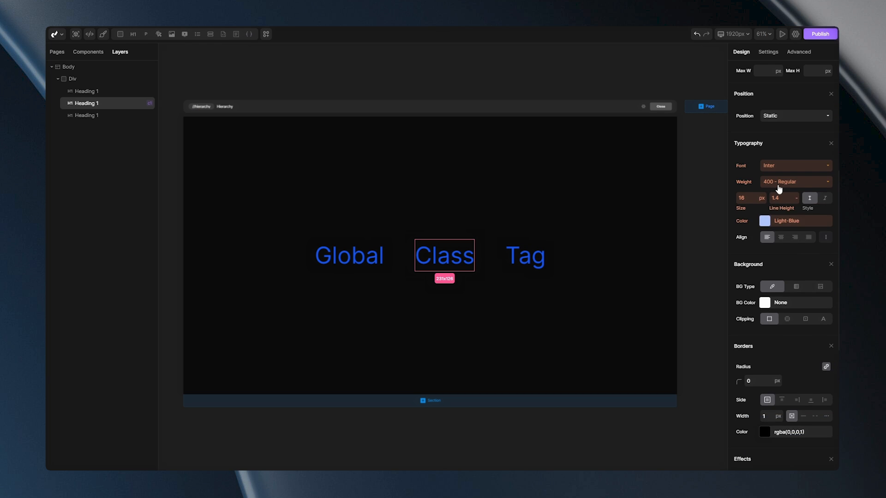
Give the Class heading's my-class a magenta rgba(187,10,130) color.
click(765, 221)
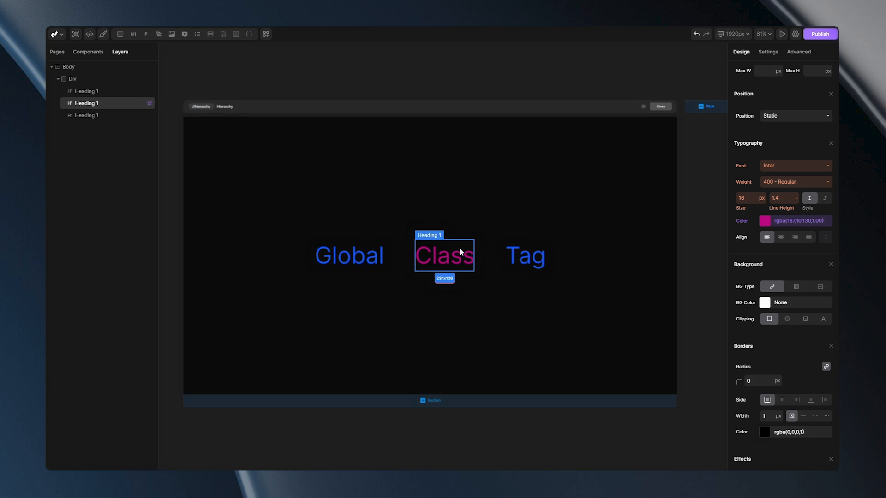
click(524, 255)
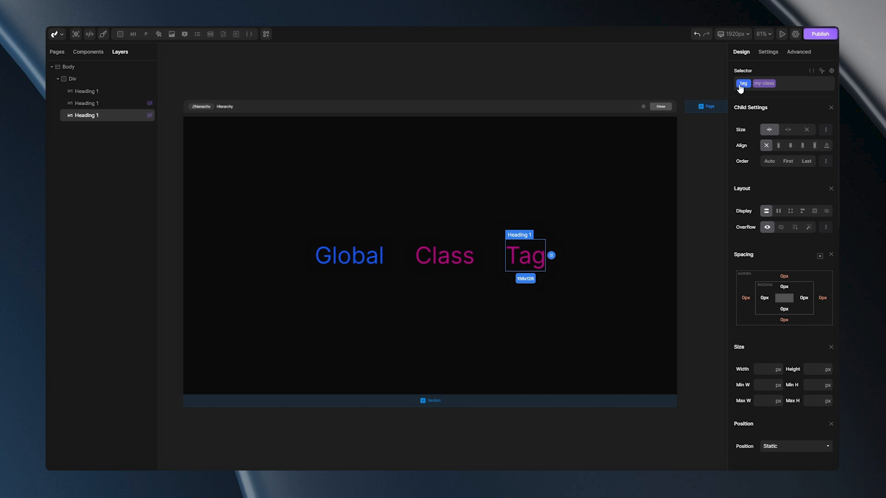
Set the Tag heading's tag-level color to green.
scroll(down, 3)
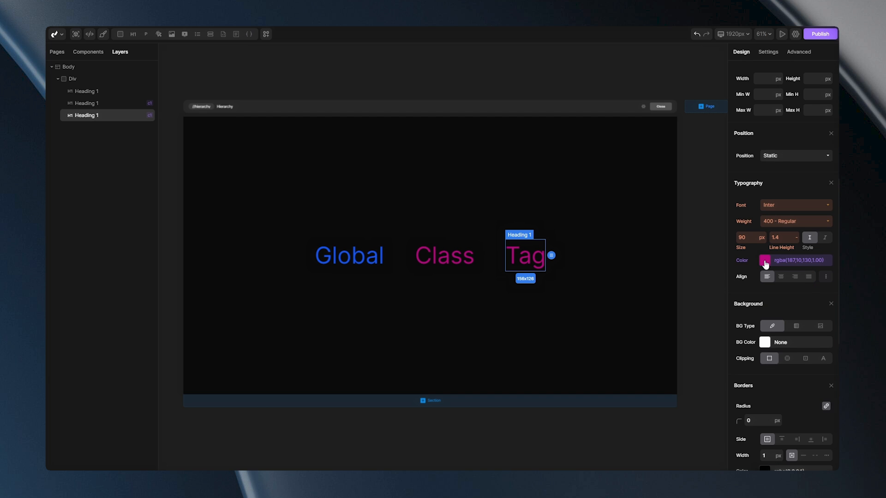
click(765, 260)
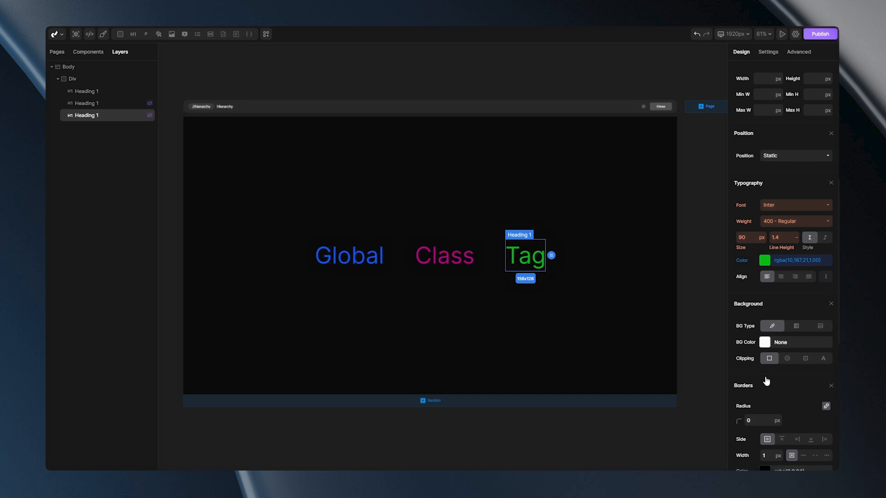
click(444, 255)
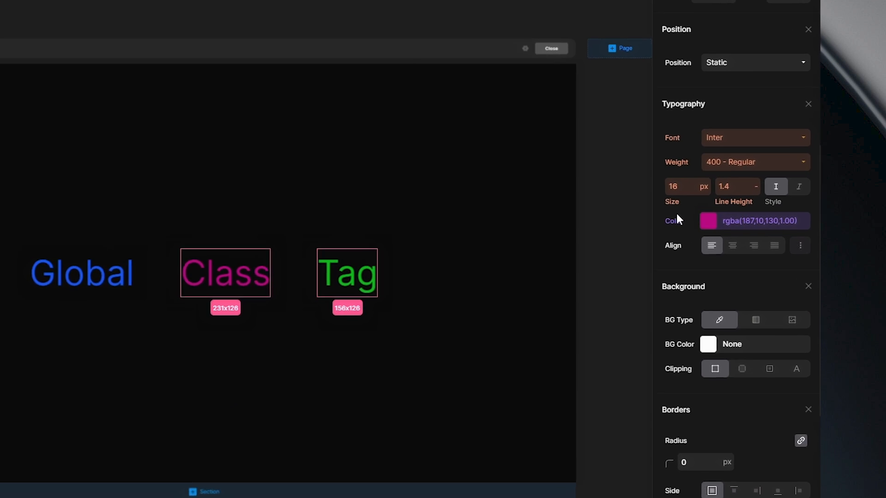
Mark the my-class magenta Color as Important so Tag turns magenta.
right_click(673, 220)
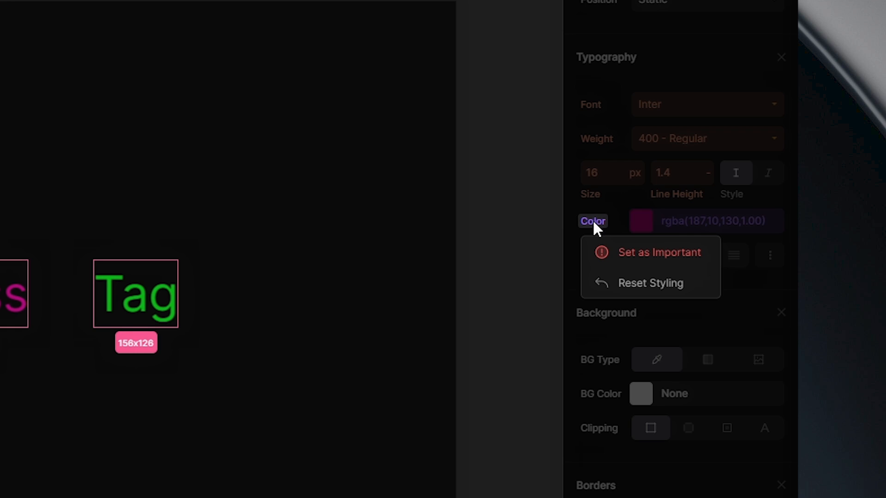
mouse_move(616, 266)
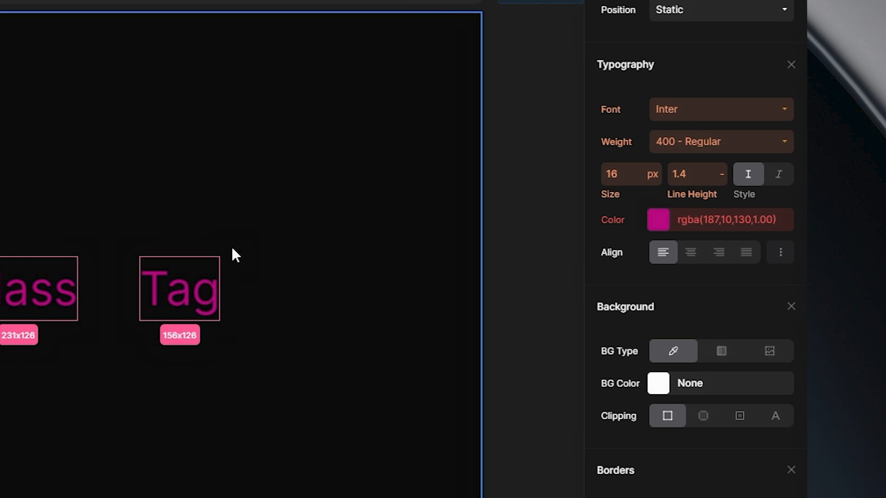
click(719, 220)
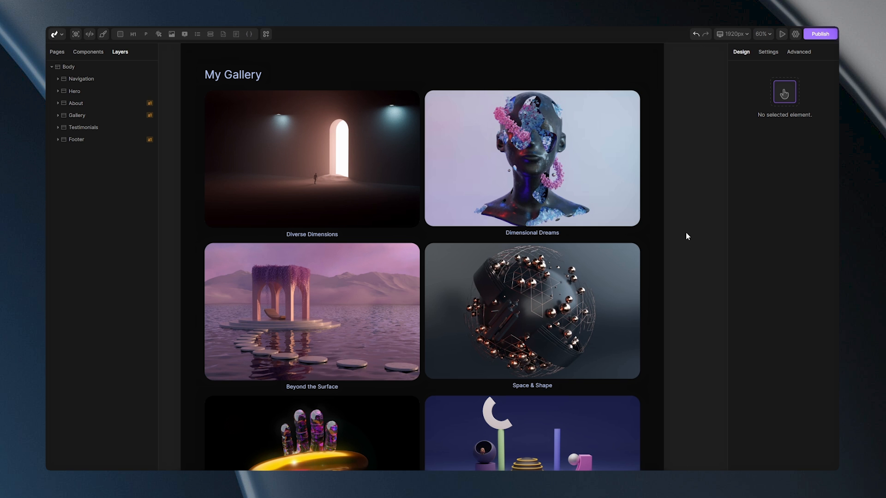
Set the looped gallery caption paragraph color to purple rgba(214,0,255).
click(311, 160)
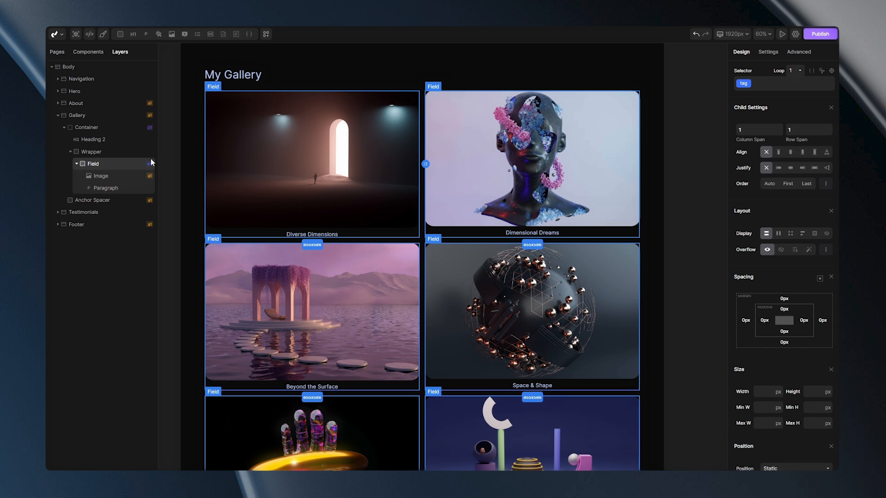
click(107, 188)
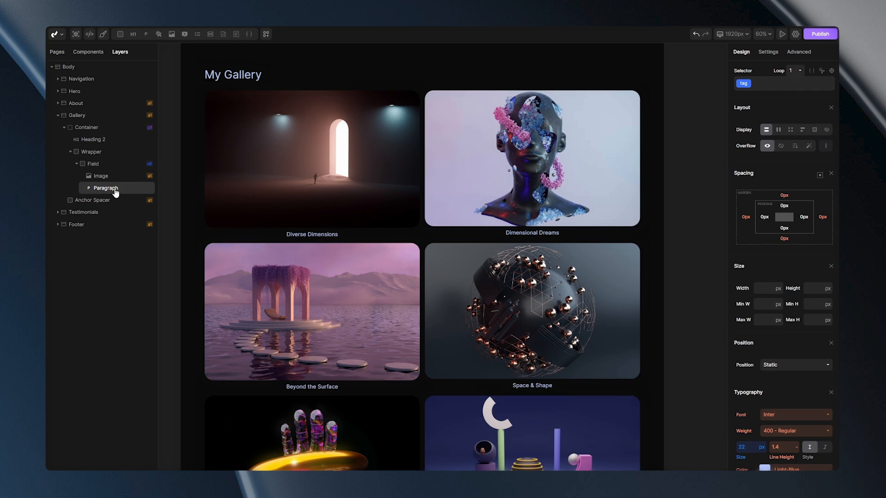
click(764, 470)
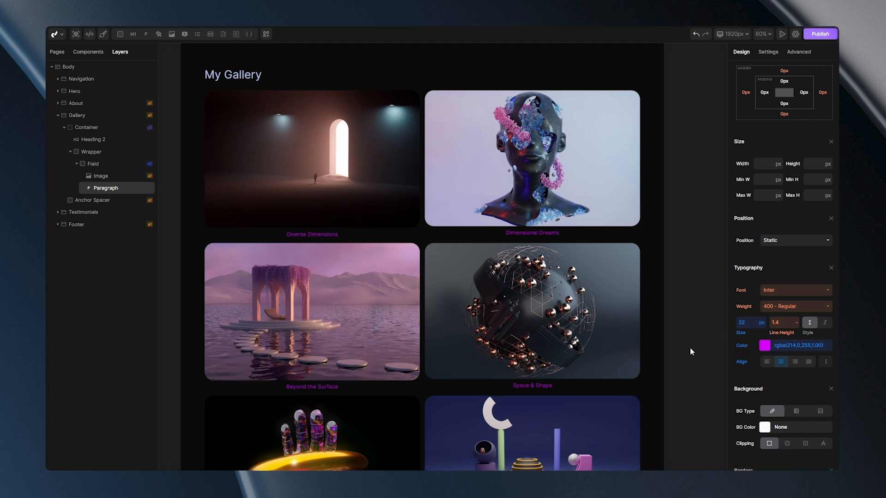
click(532, 385)
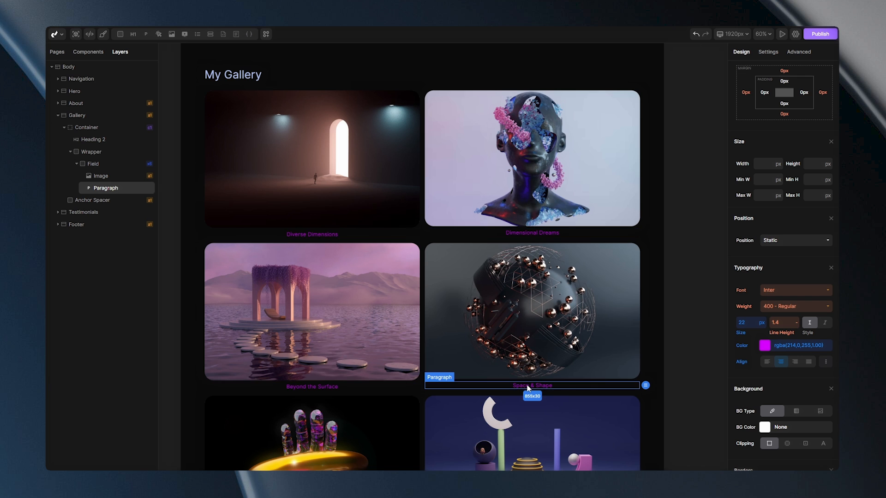
Give the Space & Shape caption's class a blue color set as Important.
click(744, 83)
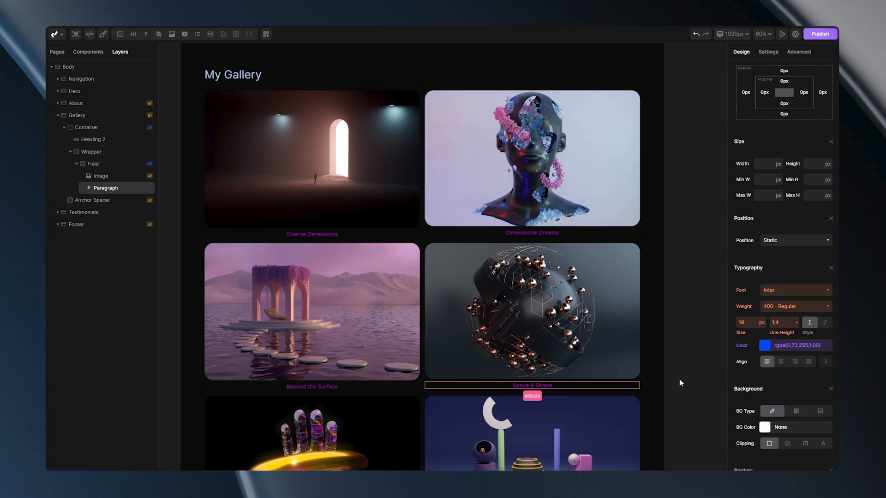
right_click(741, 345)
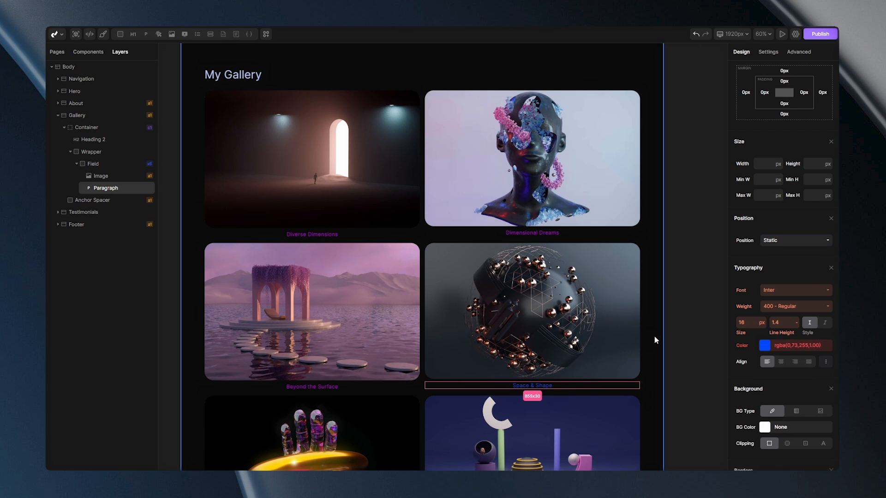
click(75, 116)
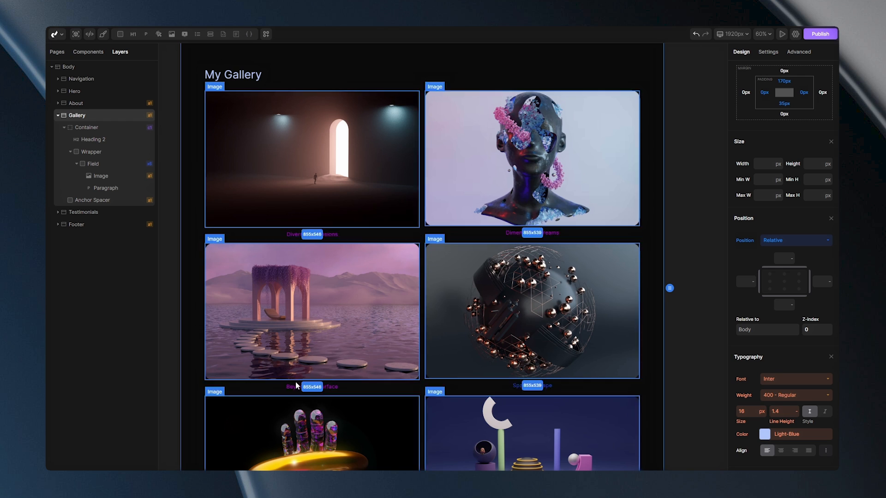